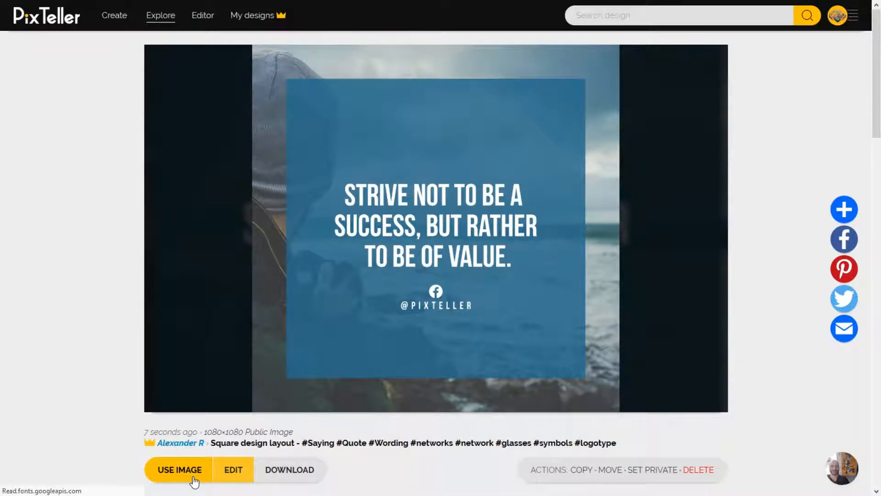
Step: Open the sea-background quote design in the PixTeller editor with USE IMAGE
left_click(233, 469)
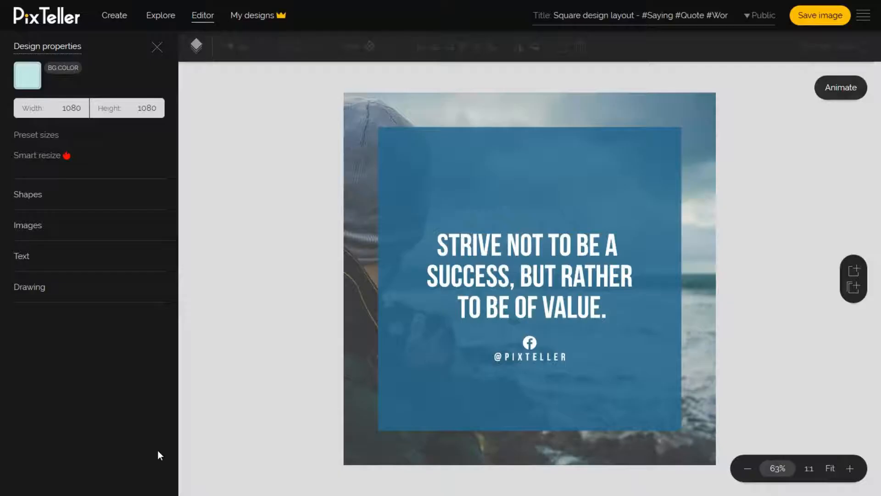
Step: Select the blue square behind the quote and tilt it to about 31°
left_click(528, 275)
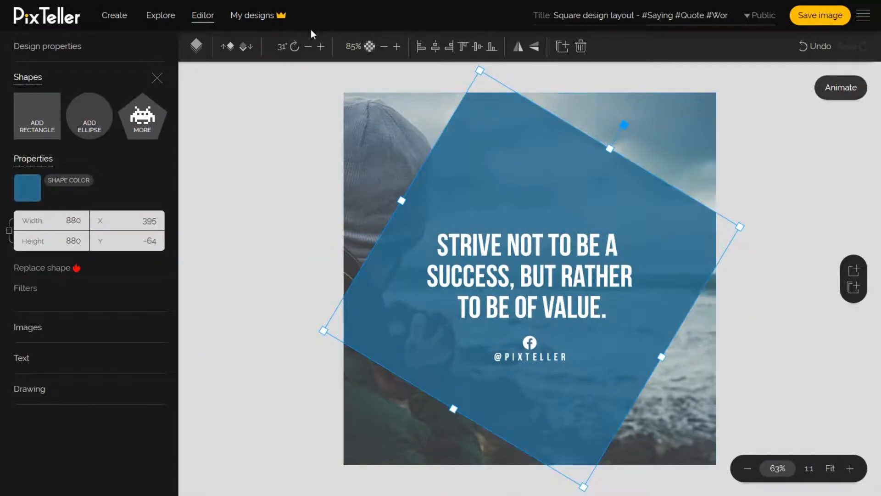
Step: Reset the square's rotation to 0, set it to 45° as a diamond, and save the image
left_click(289, 45)
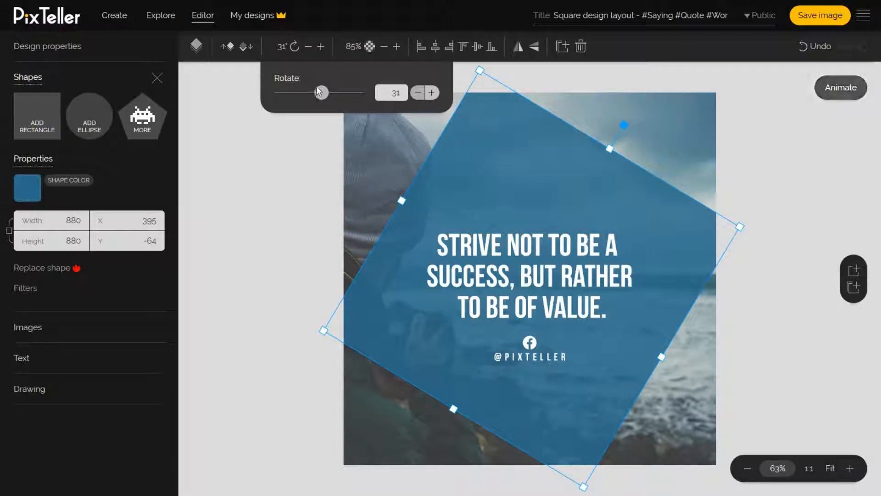
left_click_drag(323, 92, 312, 93)
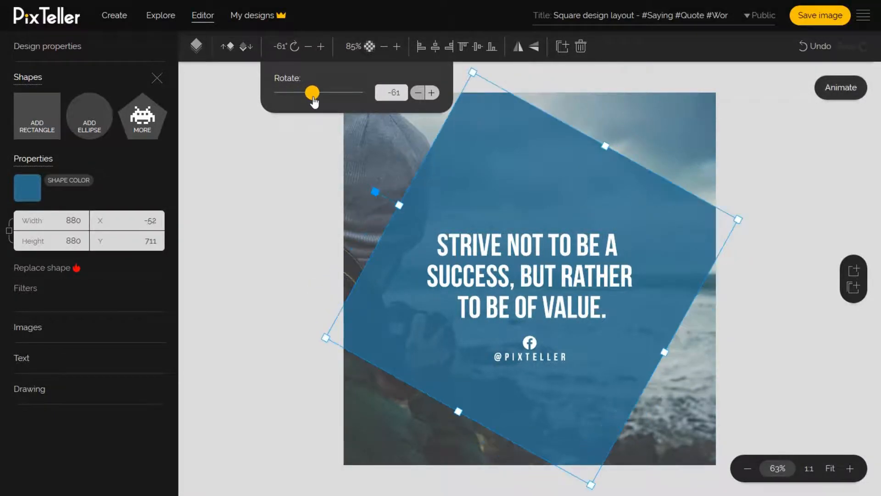
left_click_drag(312, 92, 297, 92)
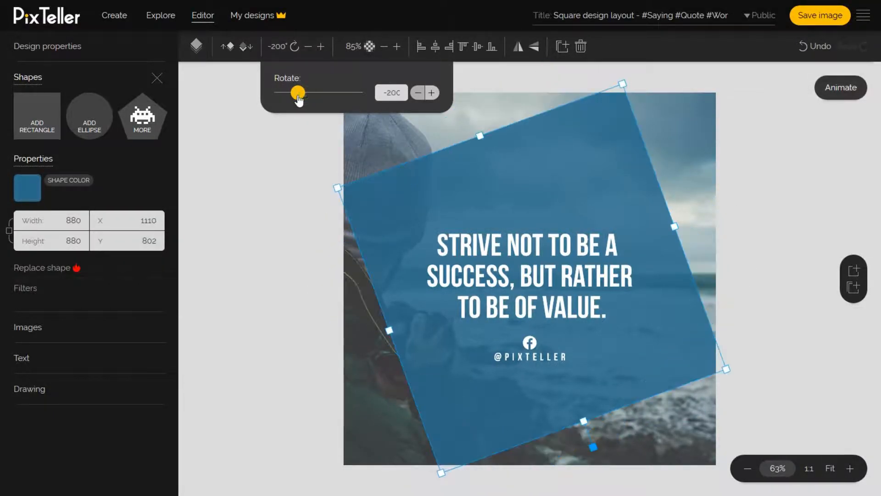
left_click_drag(298, 92, 308, 92)
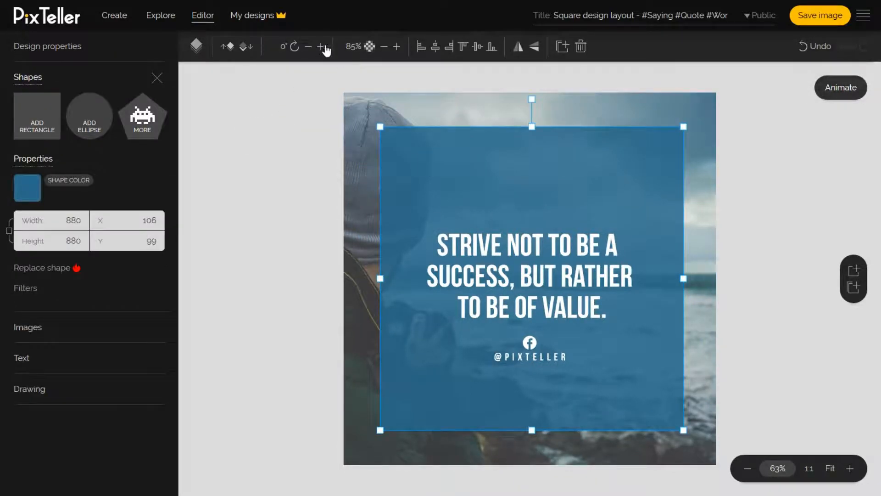
left_click(292, 46)
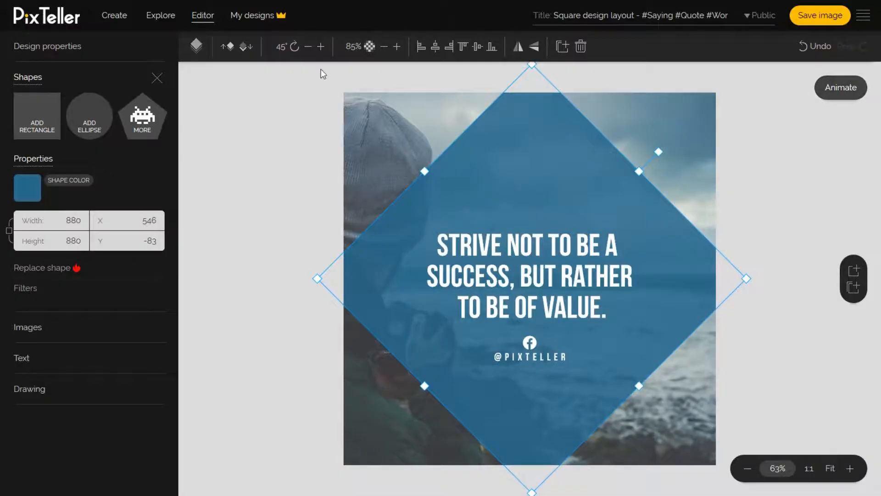
mouse_move(306, 190)
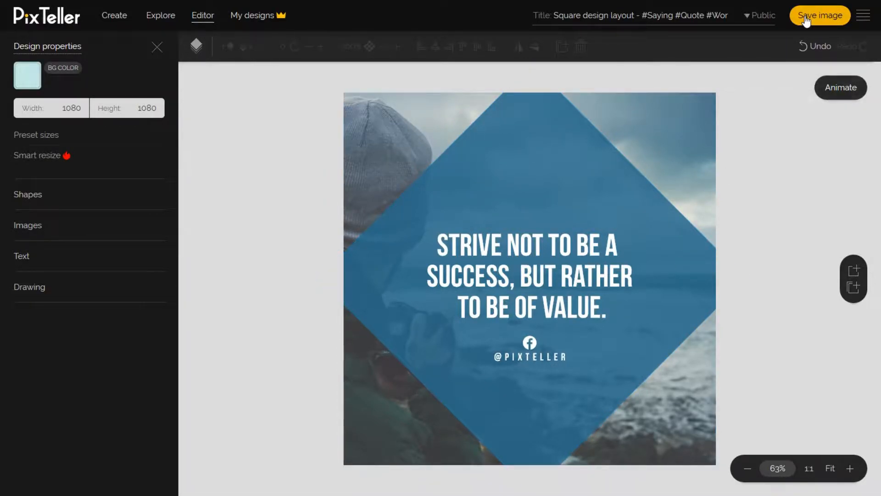
left_click(528, 281)
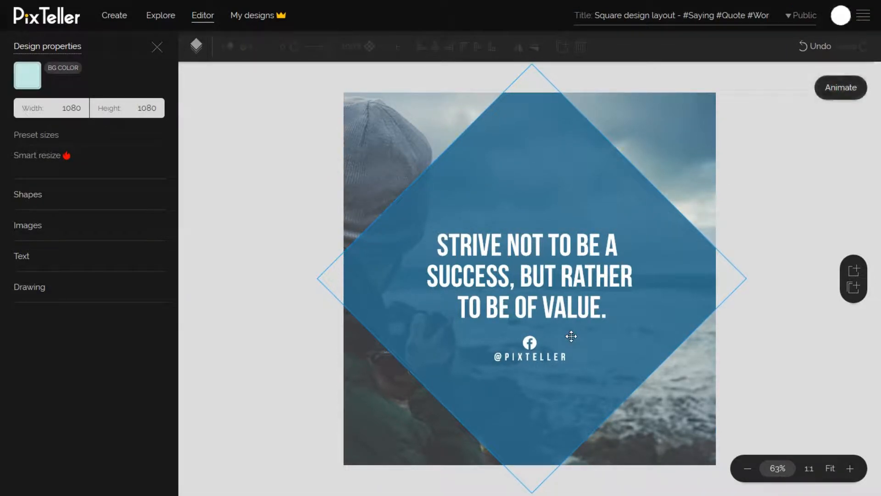